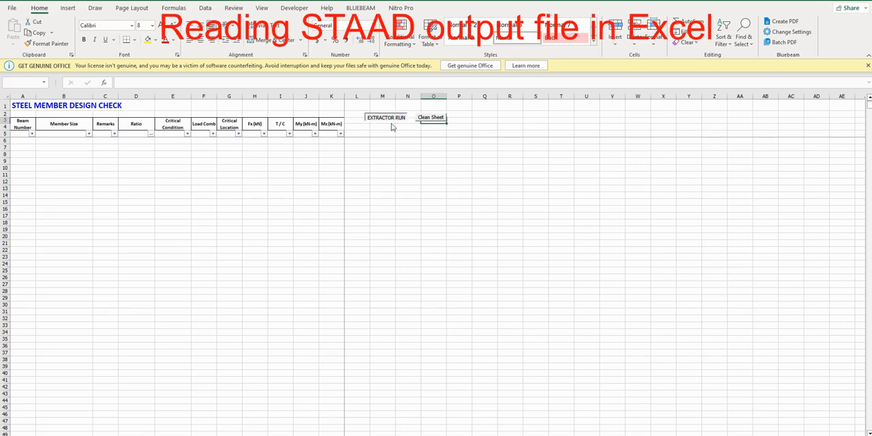
Run the EXTRACTOR and load the chosen STAAD .ANL output file
left_click(385, 118)
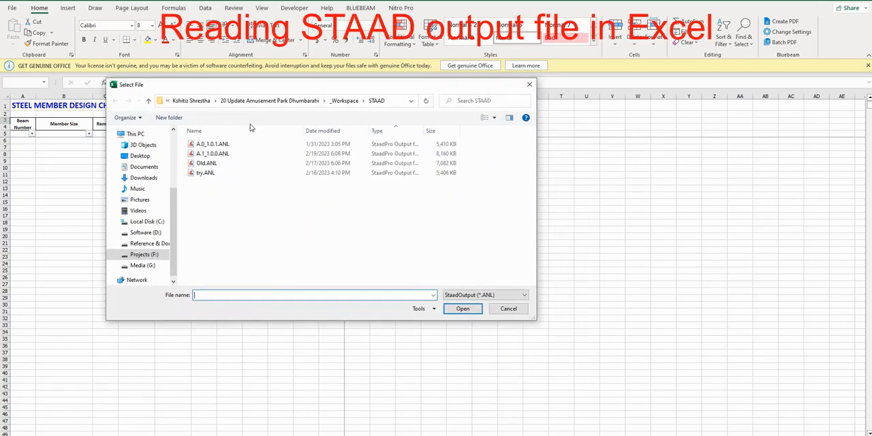
left_click(463, 308)
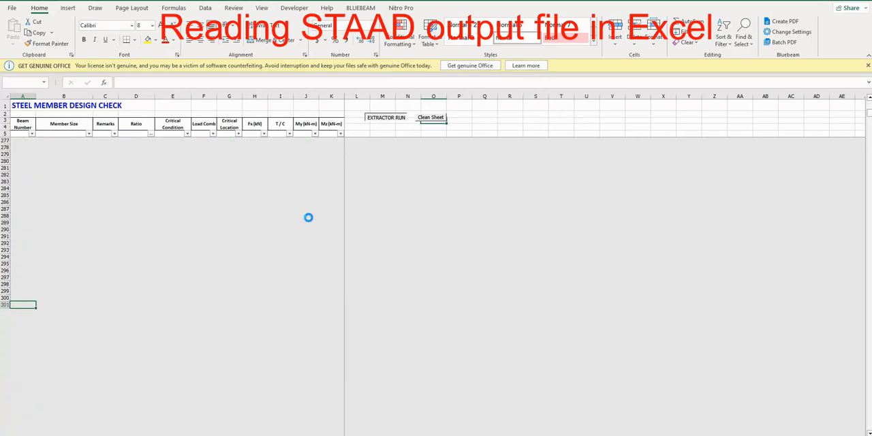
Follow the extractor macro down the sheet as it writes each member's size, PASS/FAIL remark, ratio, condition and forces
scroll("down", 3)
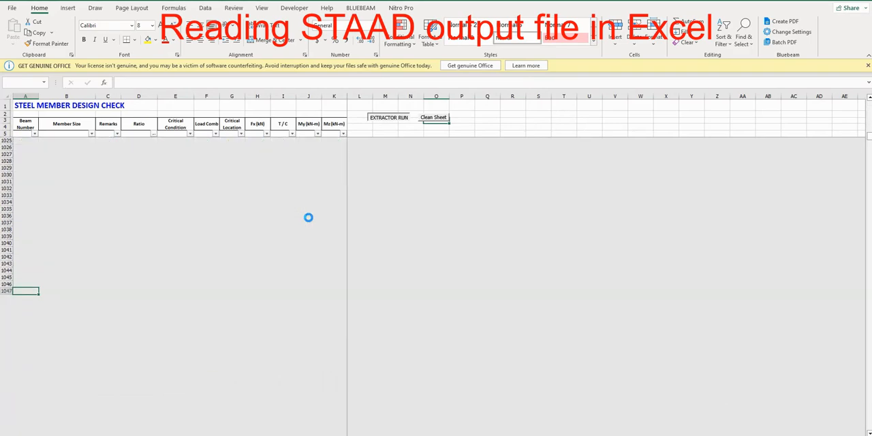
scroll("down", 3)
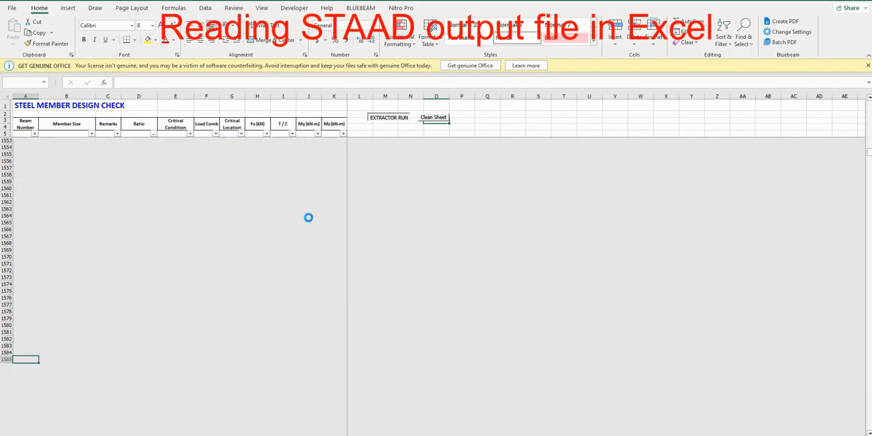
scroll("down", 3)
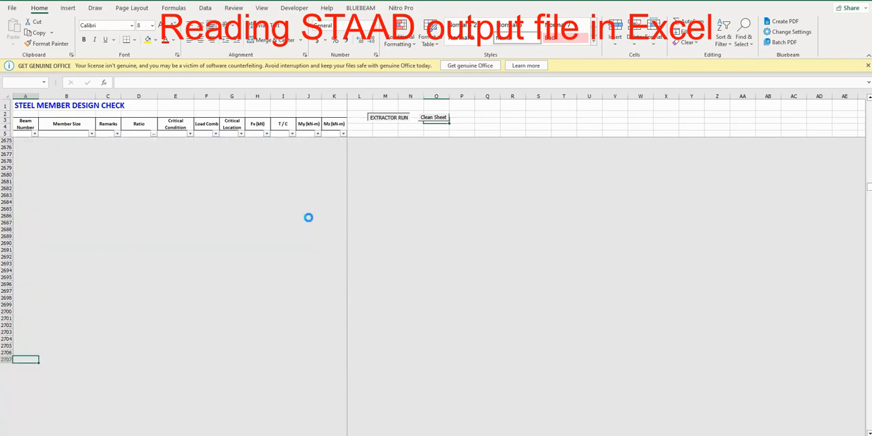
scroll("down", 3)
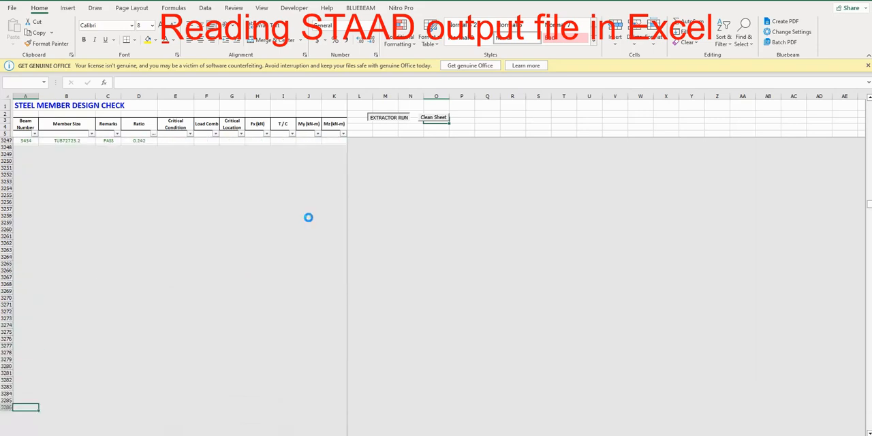
scroll("down", 3)
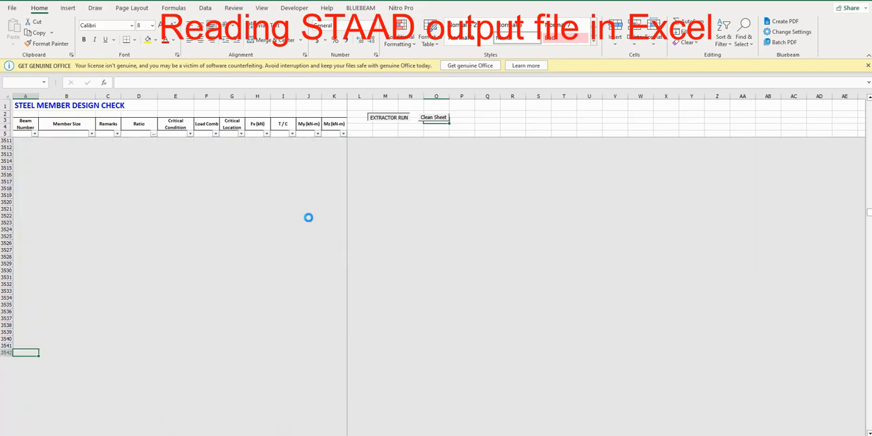
scroll("down", 3)
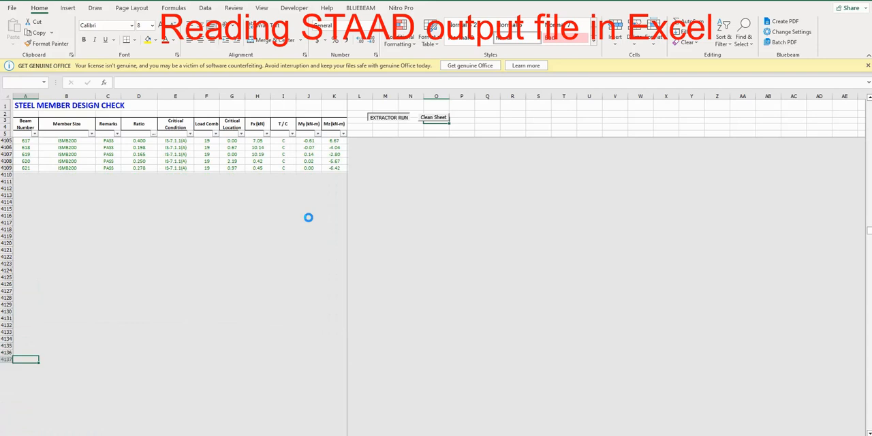
scroll("down", 3)
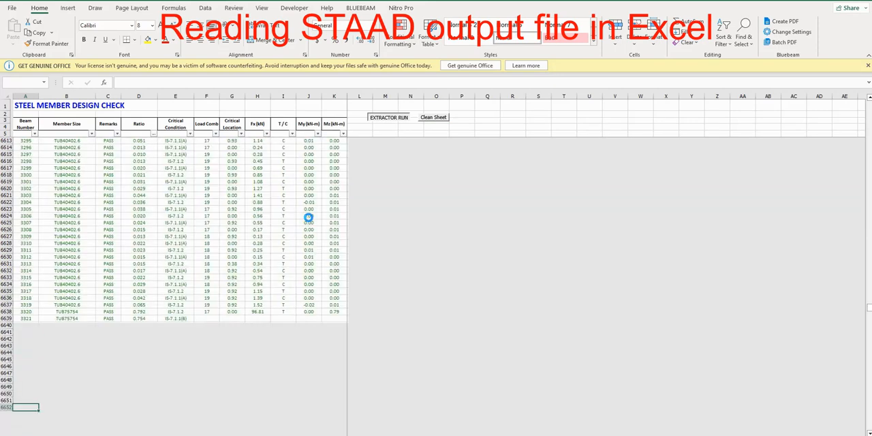
scroll("down", 3)
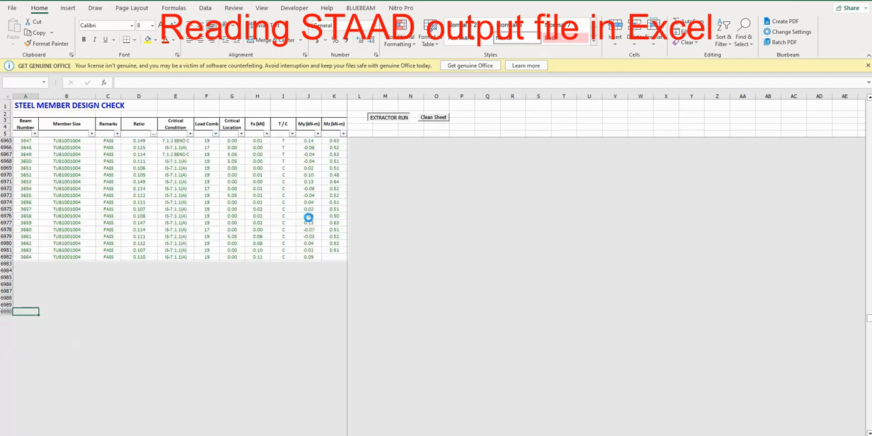
scroll("down", 3)
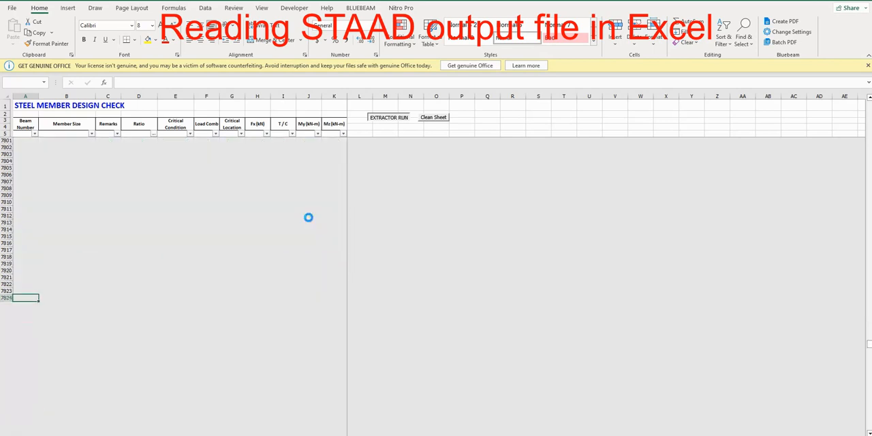
scroll("down", 3)
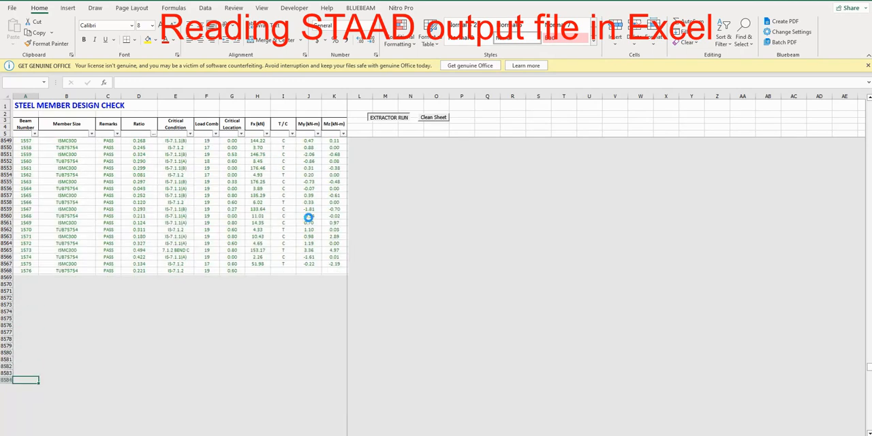
scroll("down", 3)
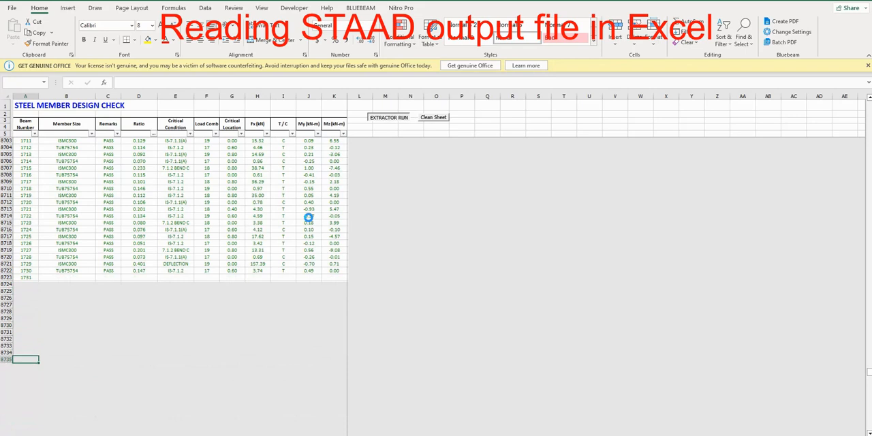
scroll("down", 3)
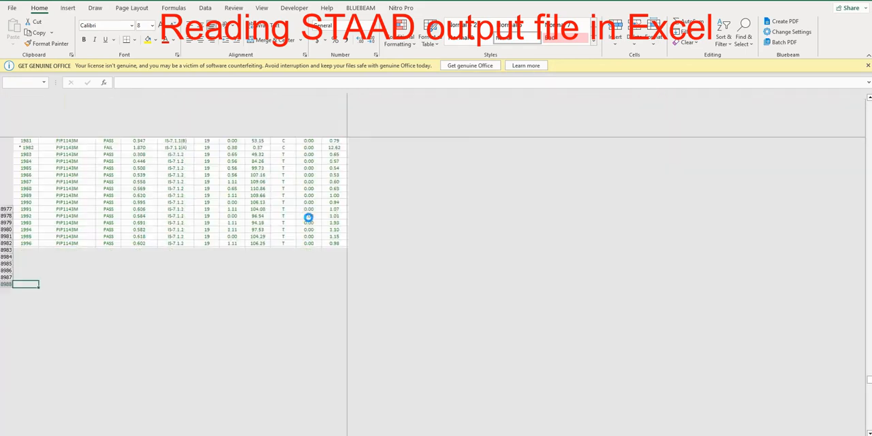
scroll("down", 3)
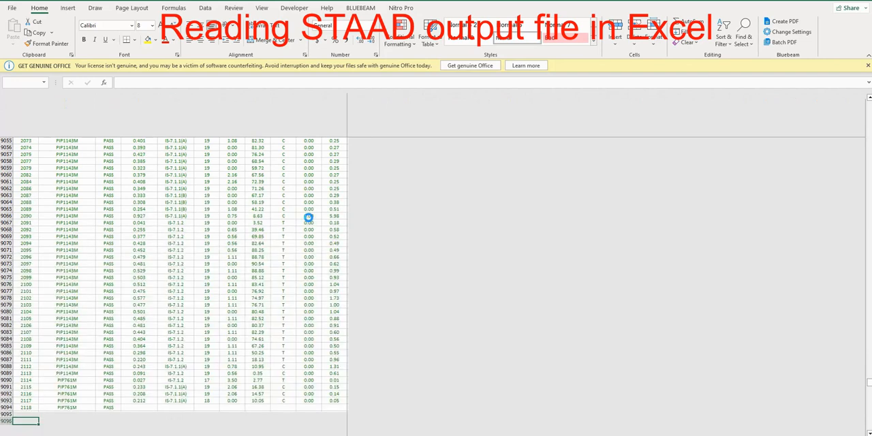
scroll("down", 3)
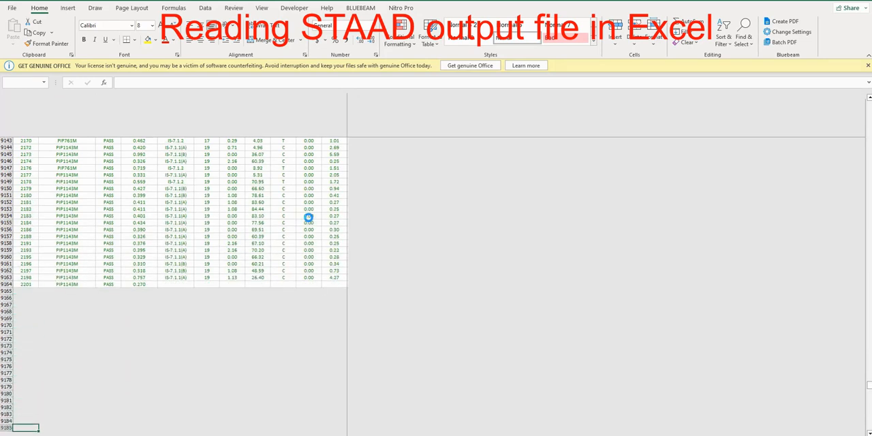
scroll("down", 3)
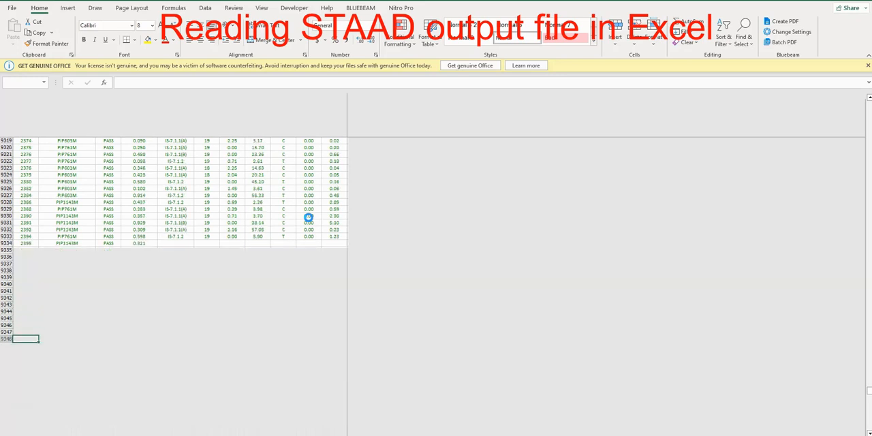
scroll("down", 3)
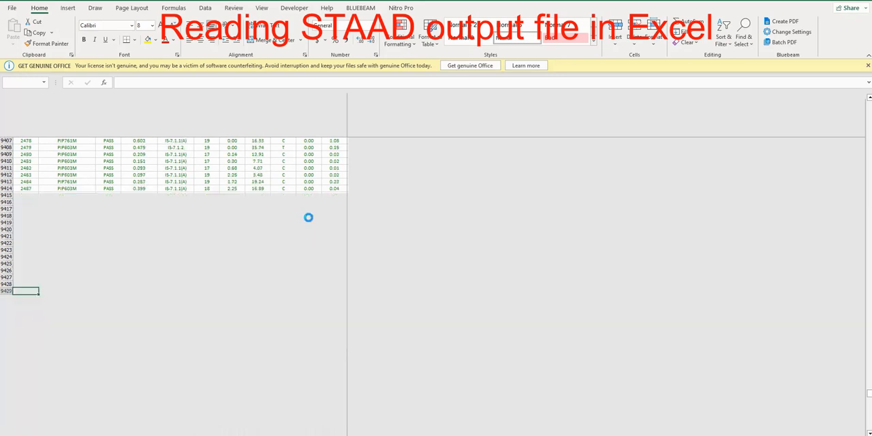
scroll("down", 3)
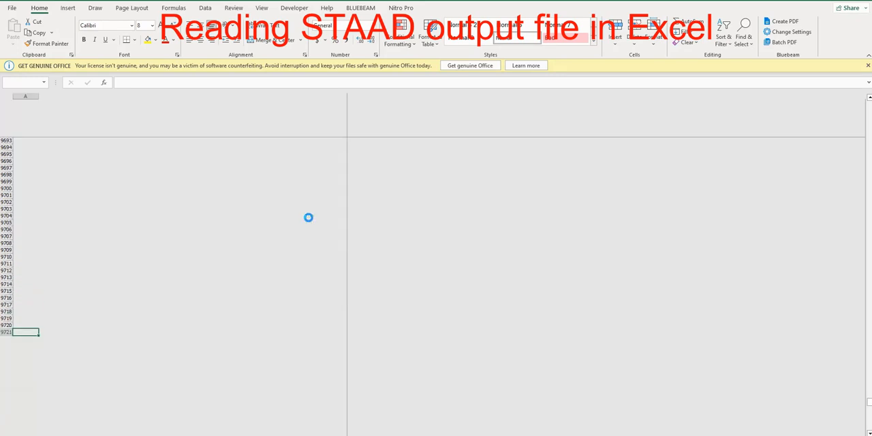
scroll("down", 3)
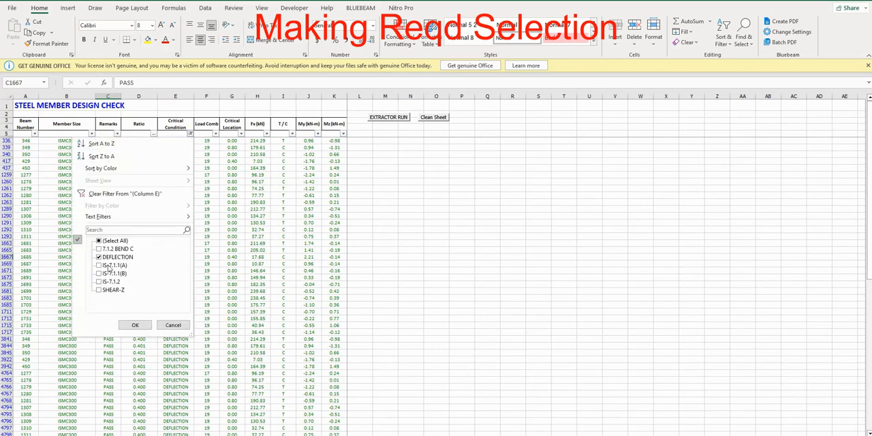
Apply the T-1.2 BEND-C condition filter and keep only FAIL members in the Remarks column
left_click(98, 248)
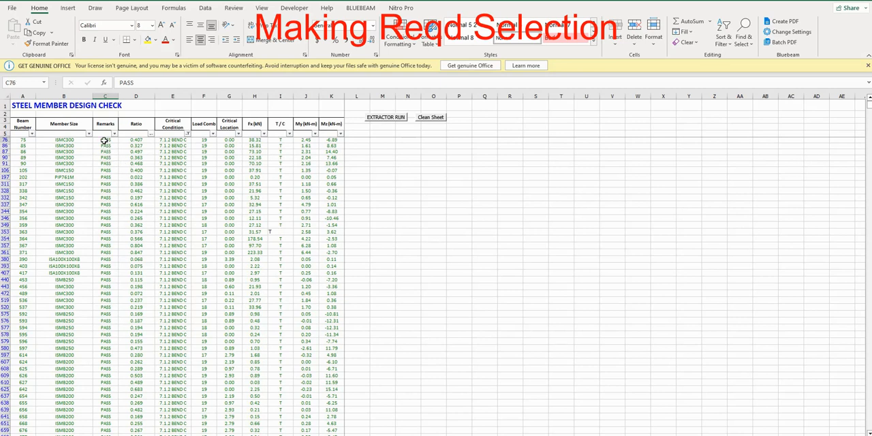
left_click(114, 133)
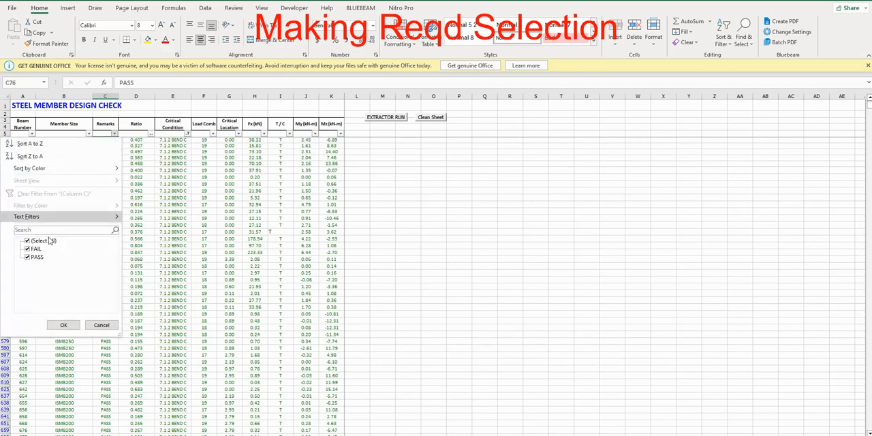
left_click(27, 240)
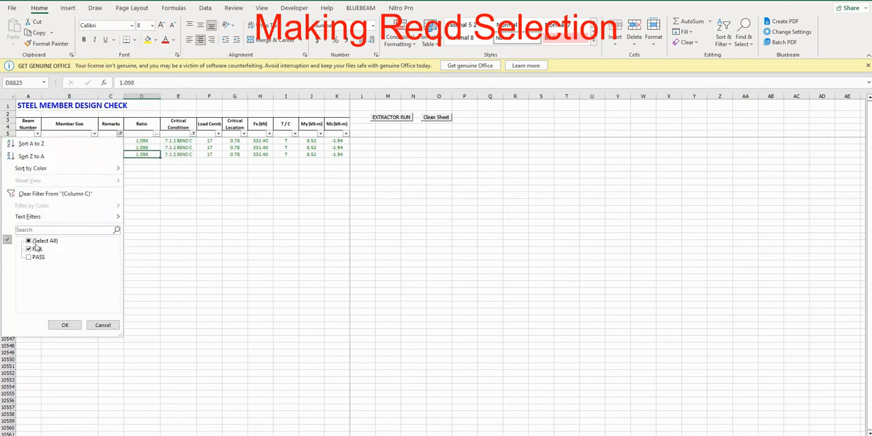
Clear the Critical Condition filter so only FAIL members across all conditions remain listed
left_click(65, 324)
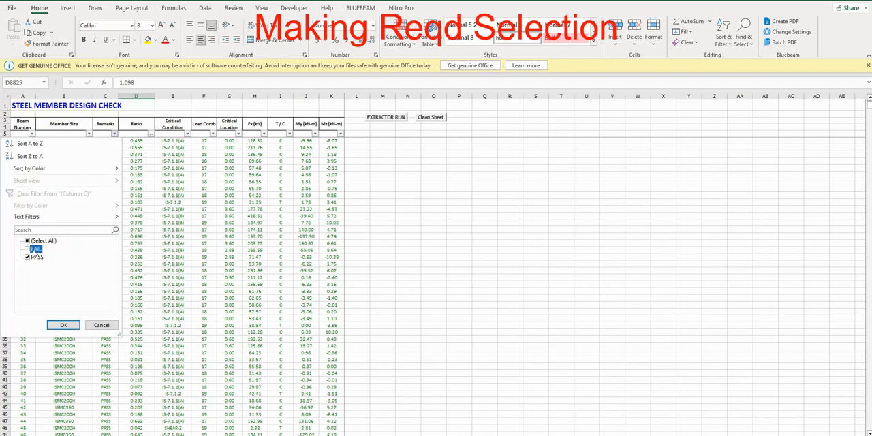
left_click(27, 248)
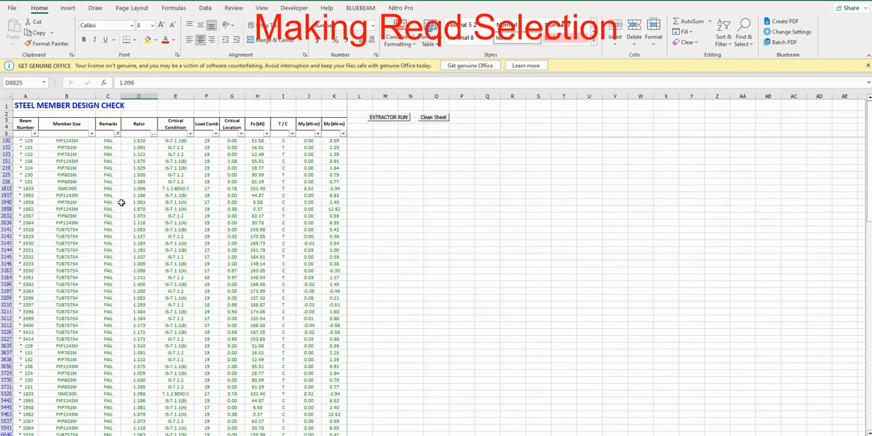
scroll("down", 3)
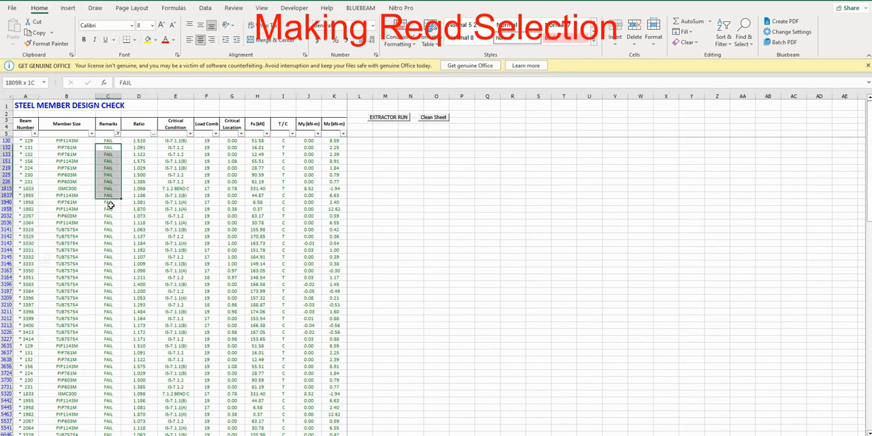
left_click(25, 147)
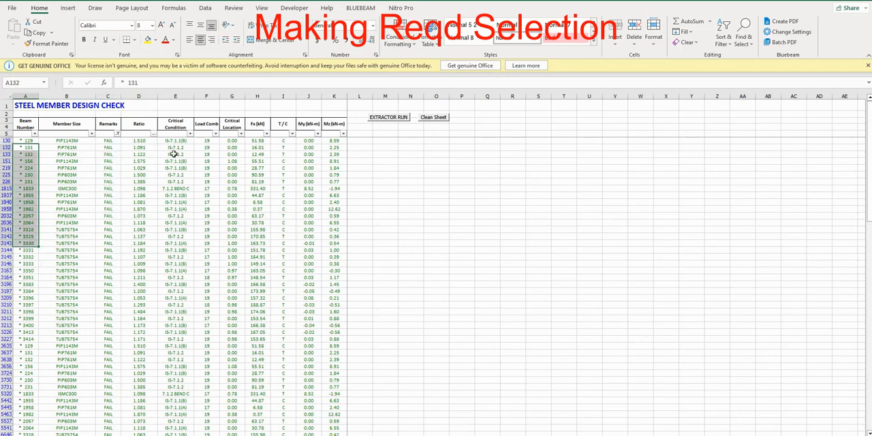